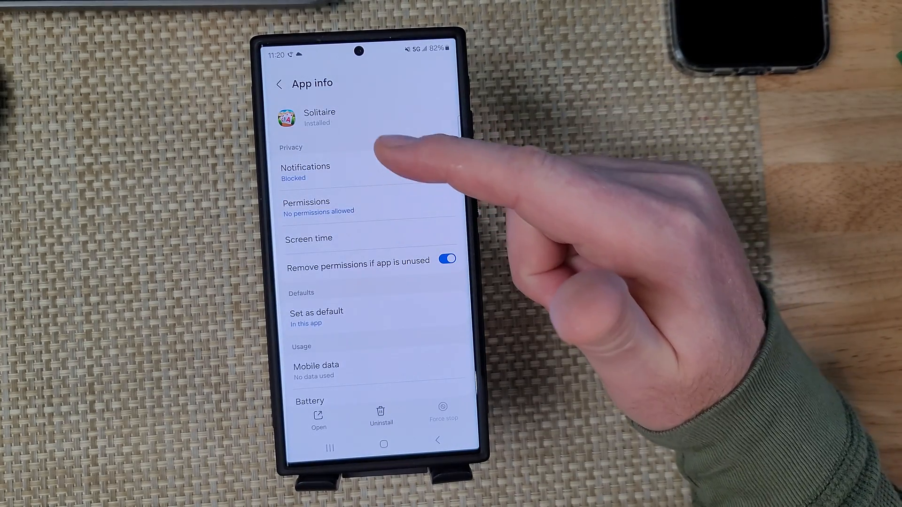
Step: Leave Solitaire's App info screen and return to the app drawer
scroll(down, 3)
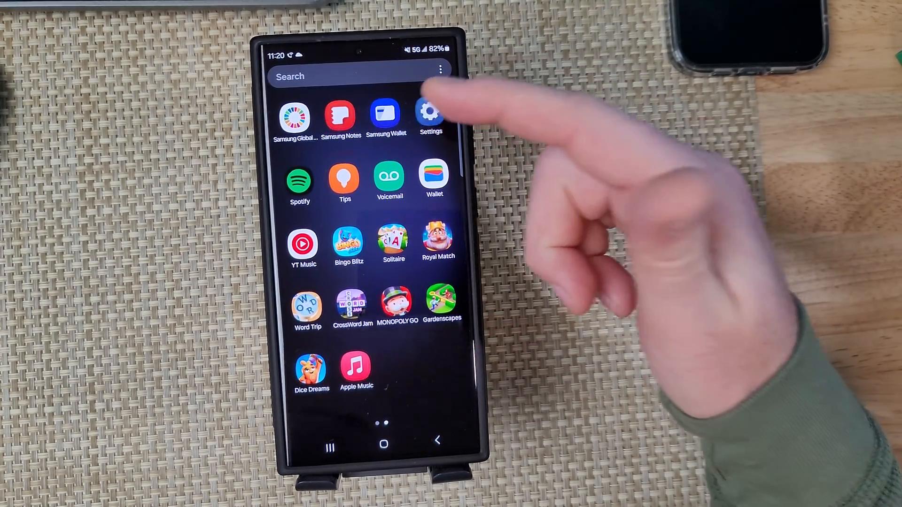
Step: Go to Settings > Apps and scroll the list down to Verizon App Manager
click(428, 113)
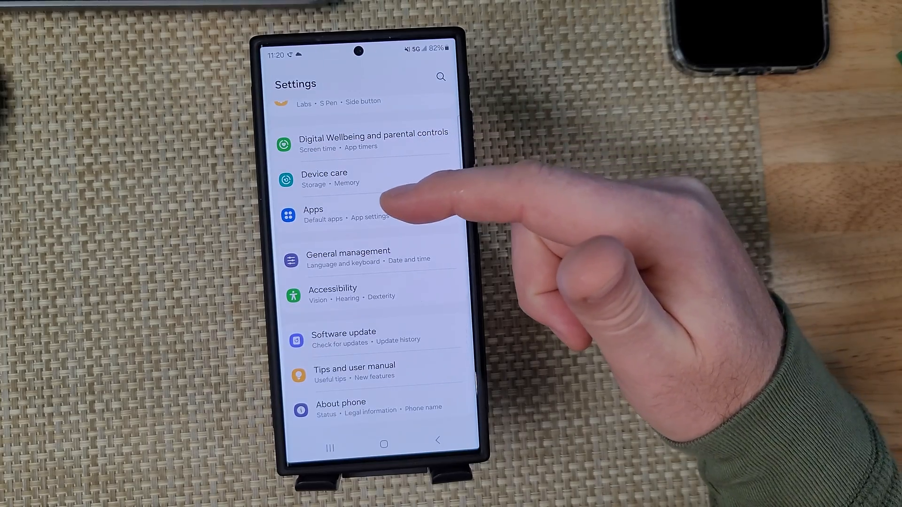
click(313, 213)
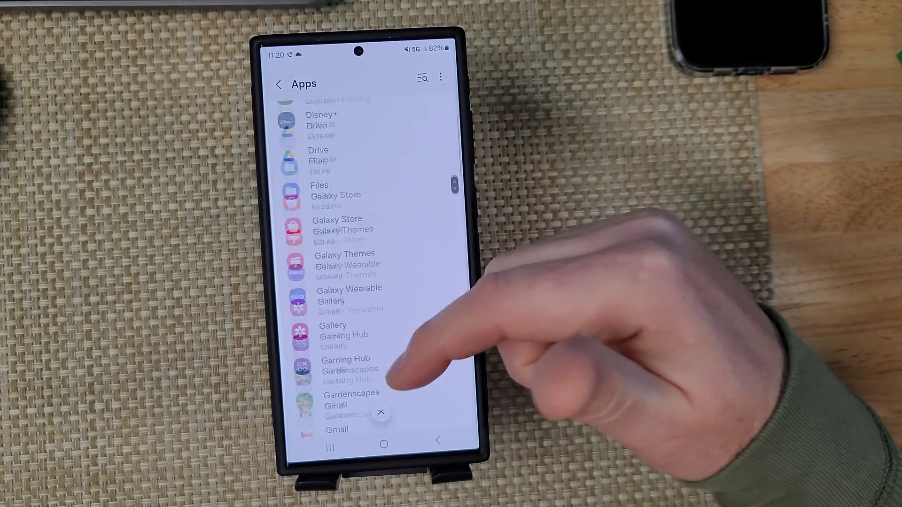
scroll(down, 3)
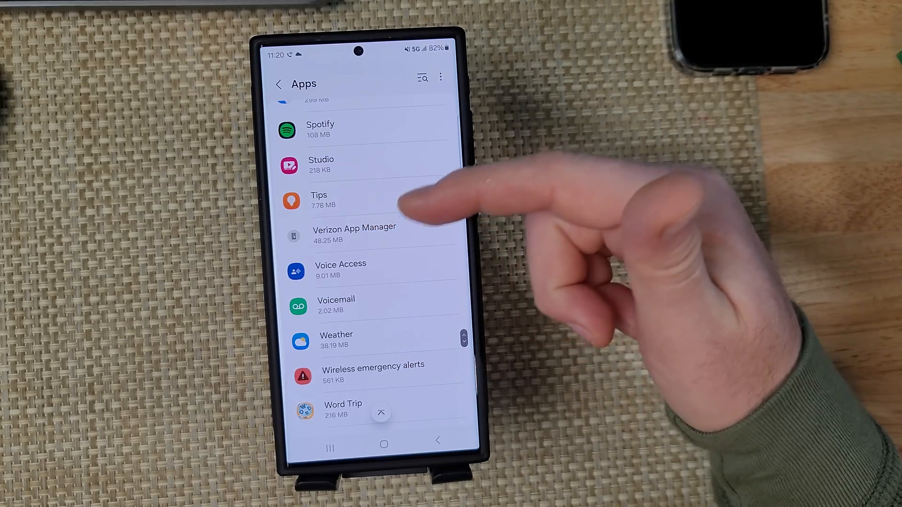
Step: Disable Verizon App Manager, confirming the prompt so its App info shows Disabled with an Enable option
click(354, 233)
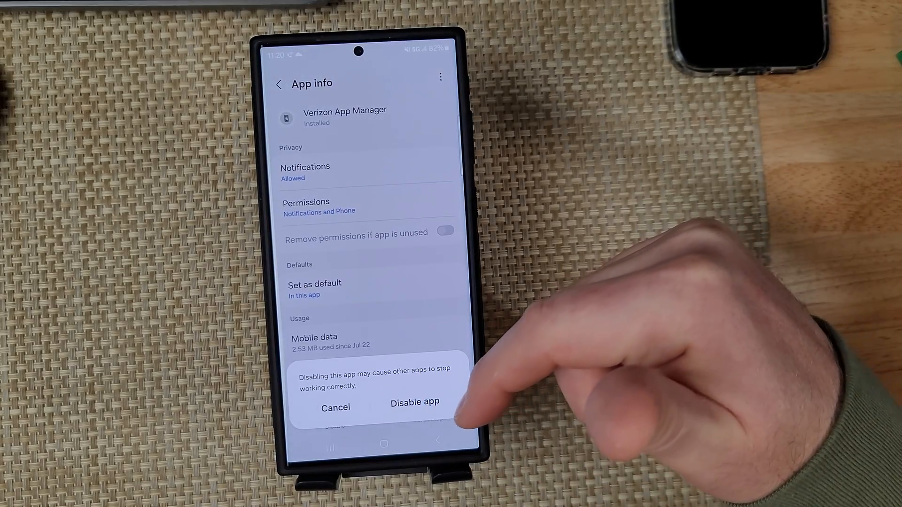
click(414, 402)
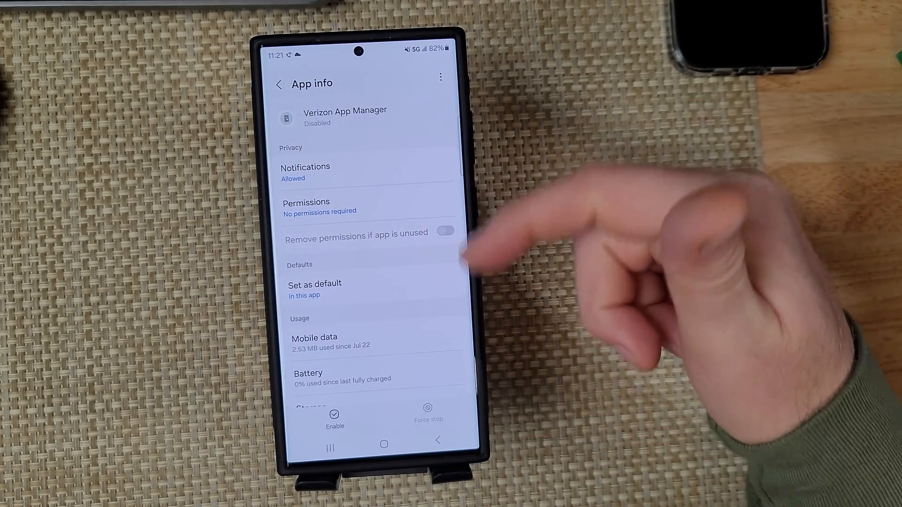